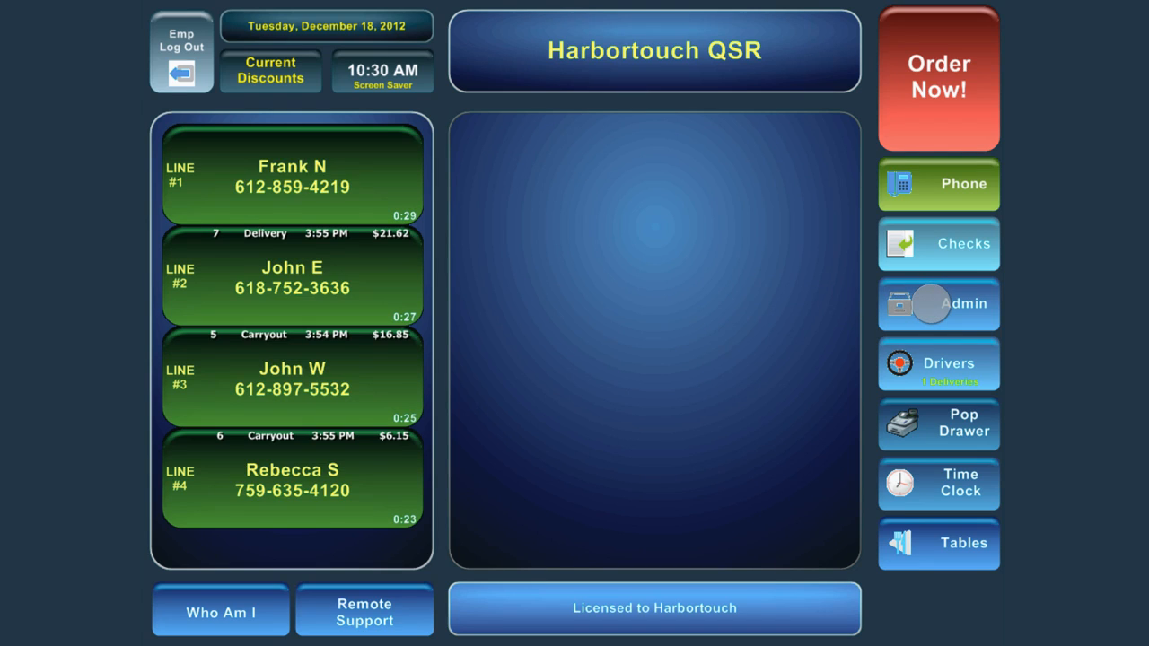
# Enter the Admin area by confirming the password on the keypad
pyautogui.click(927, 303)
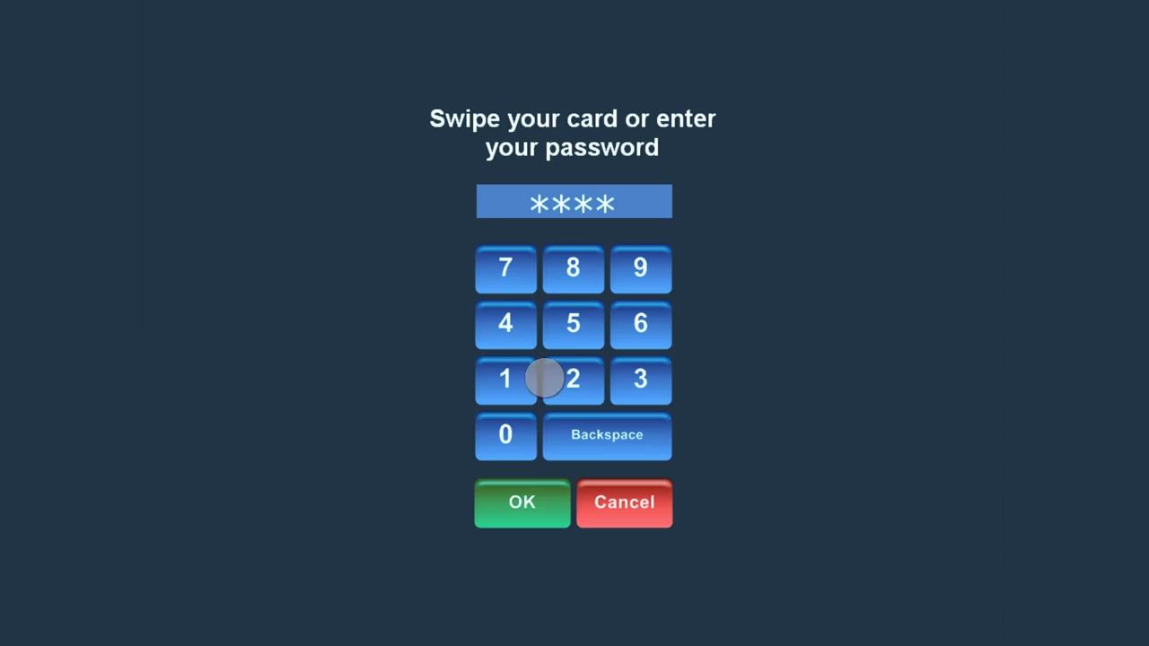
pyautogui.click(520, 502)
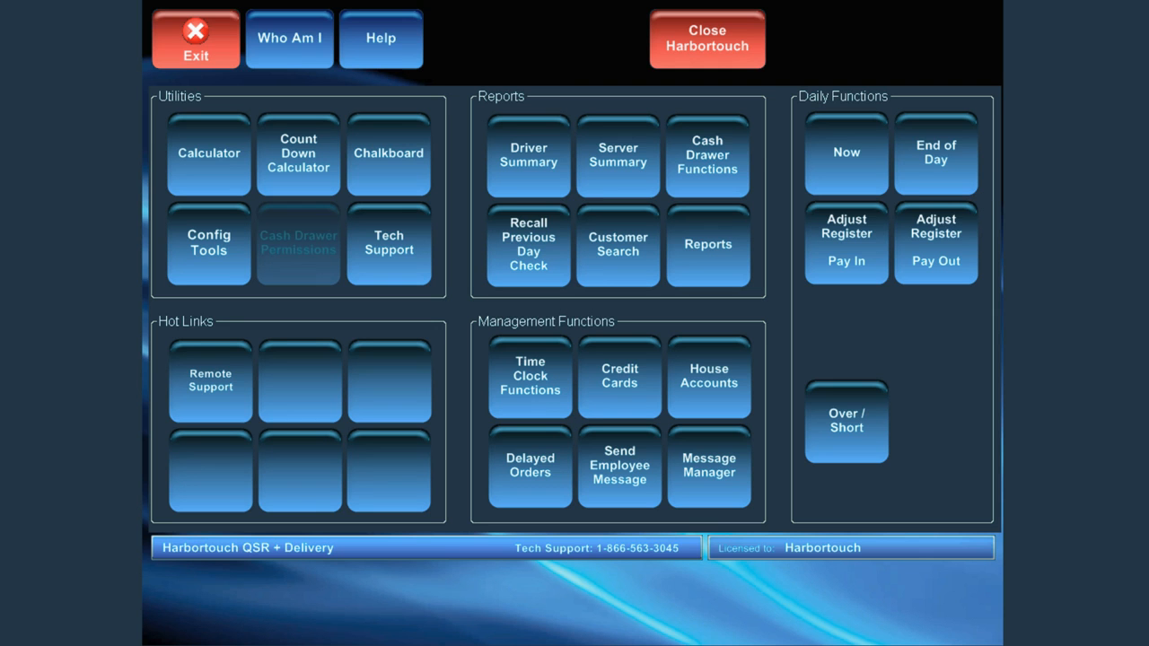
# Start a register pay-in adjustment with the description 'For change'
pyautogui.click(845, 242)
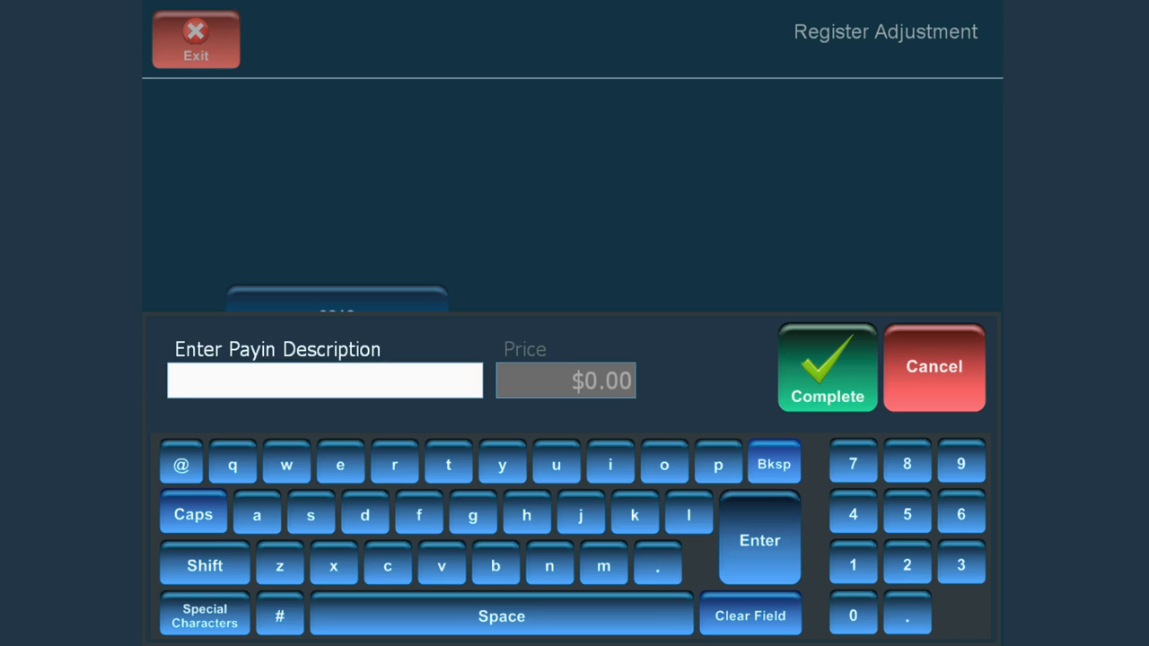
pyautogui.write('For change')
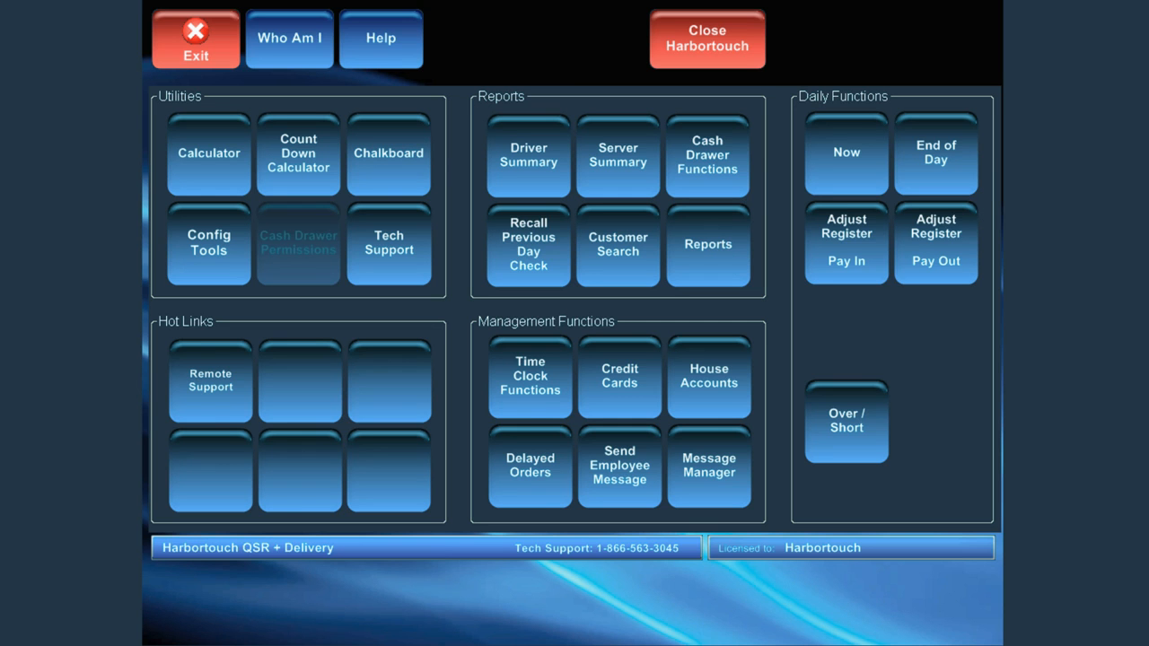
# Record a $75.00 register payout described as 'Gas for delivery'
pyautogui.click(937, 242)
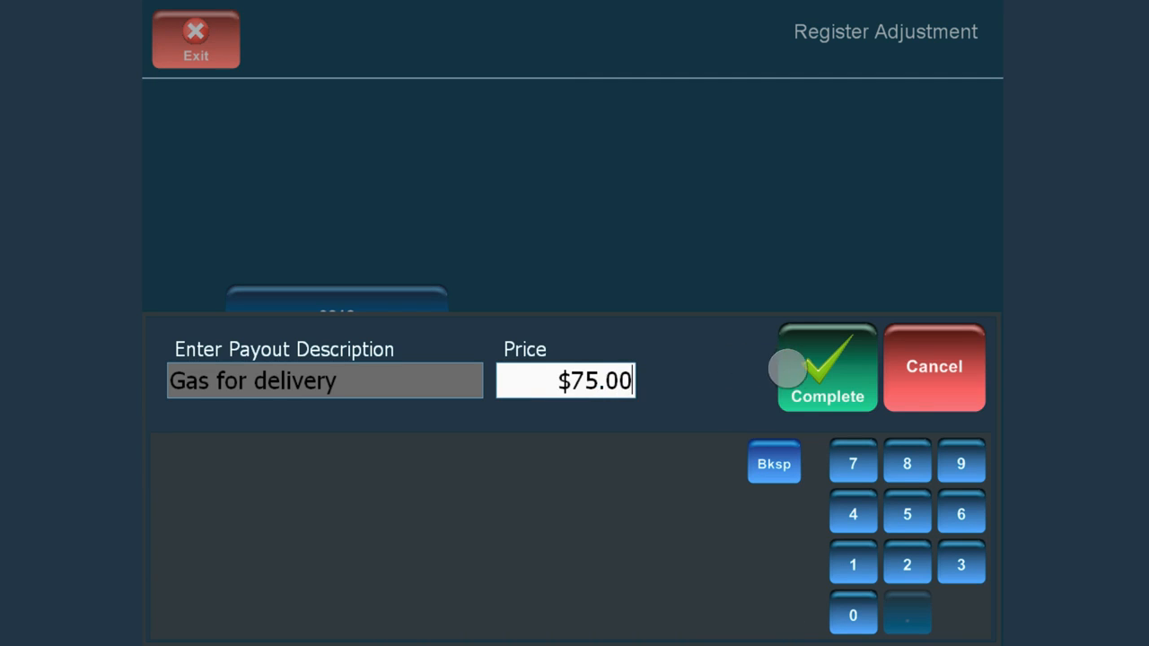
pyautogui.click(826, 368)
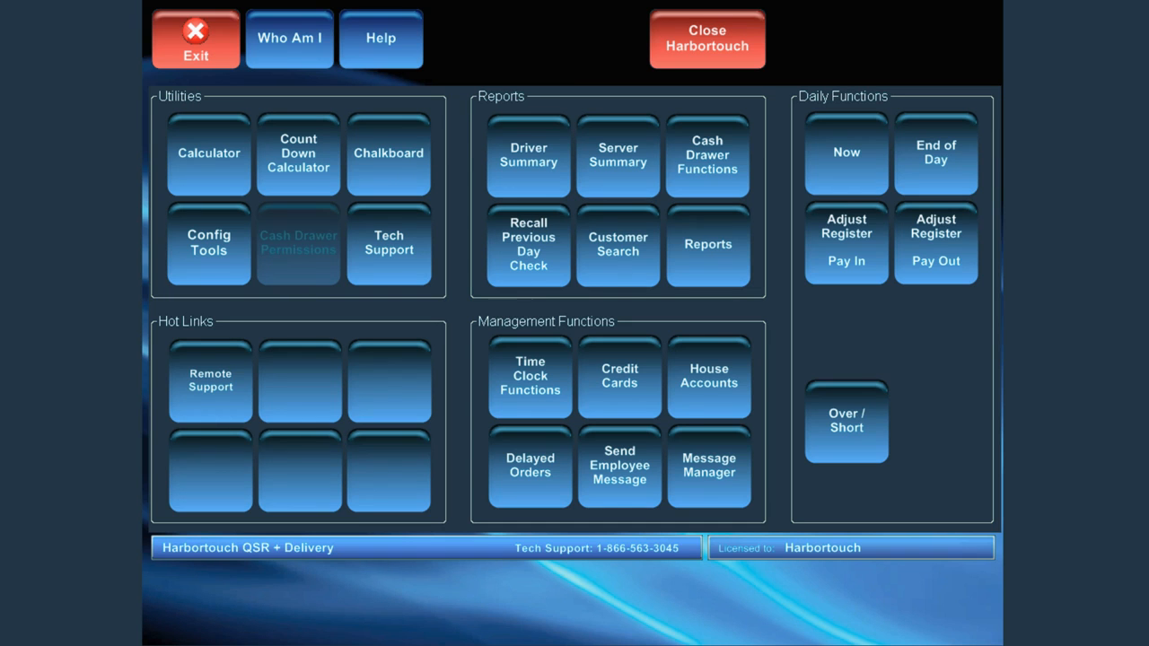
# View the Cashier Report for Register 1 from Cash Drawer Functions
pyautogui.click(707, 154)
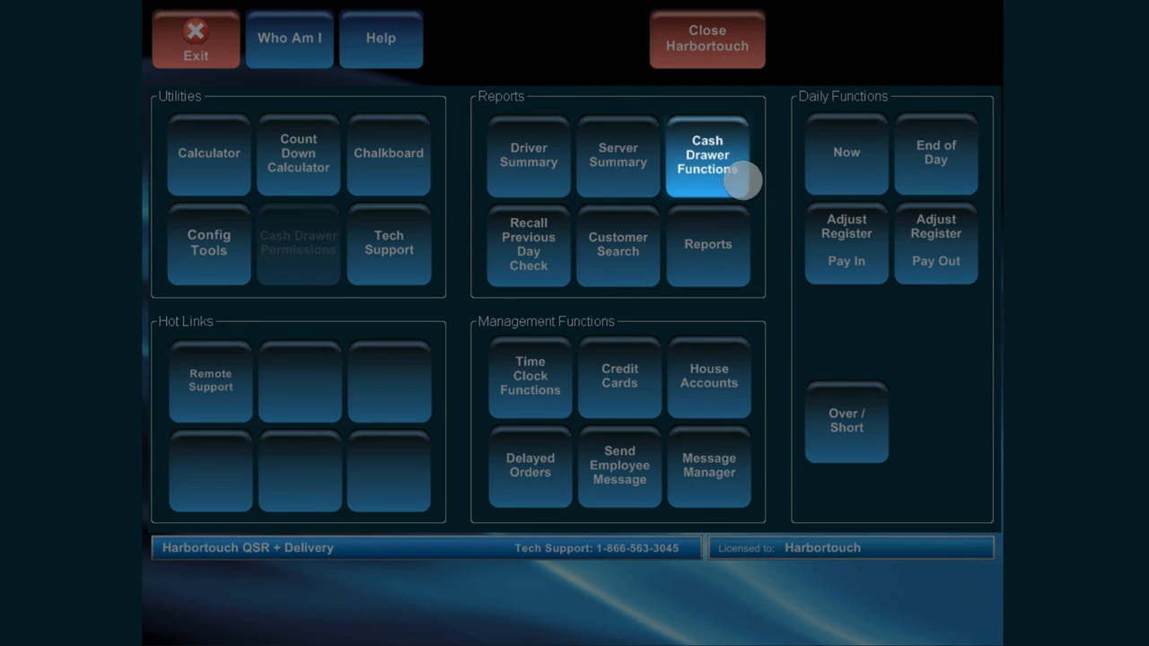
pyautogui.click(707, 154)
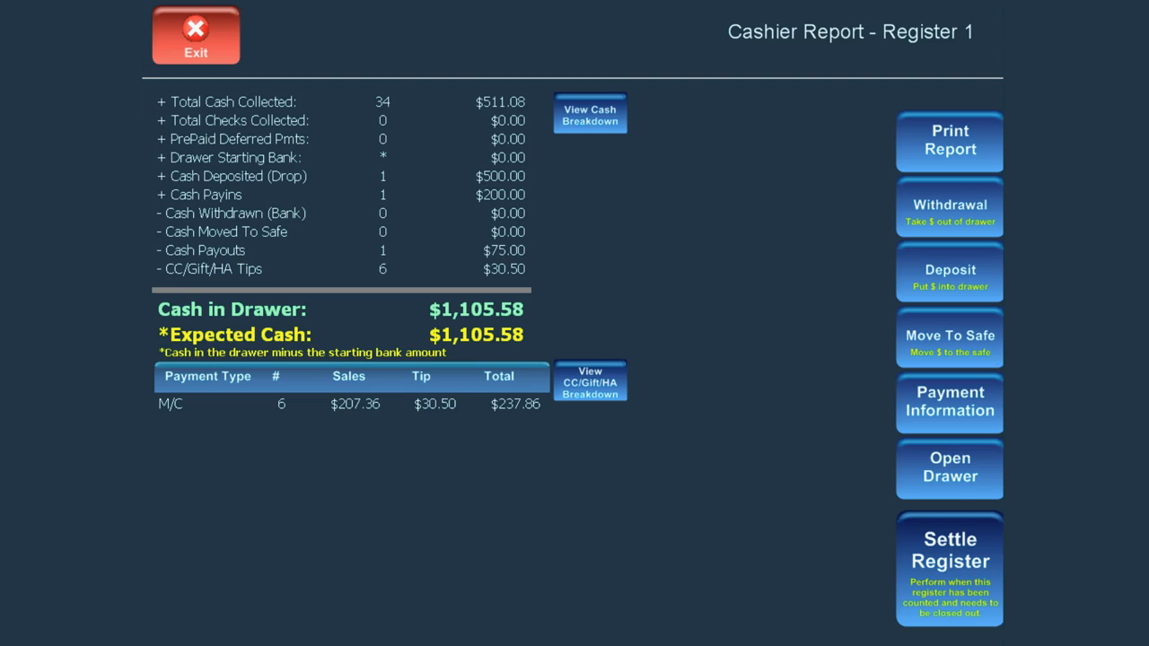